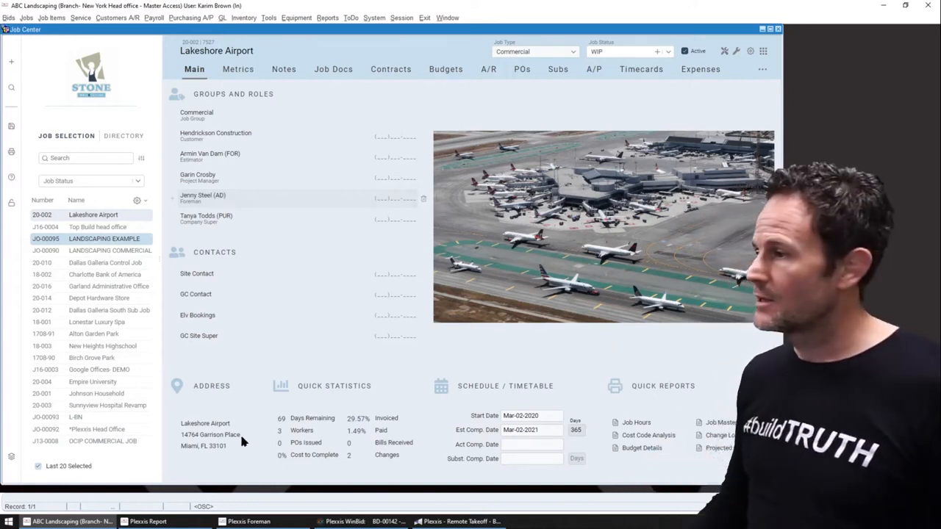
Bring up the Plexxis Foreman field app from the Windows taskbar.
click(249, 521)
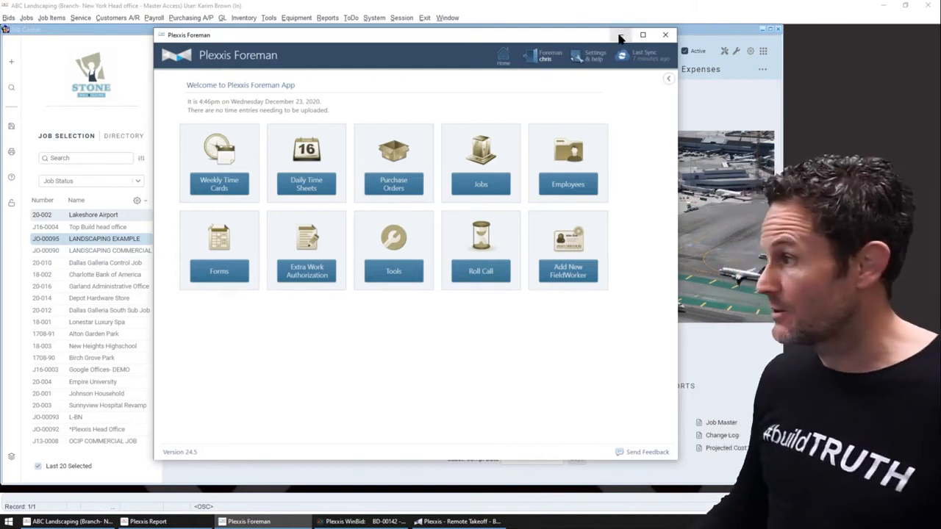
Minimize the Foreman window so the Lakeshore Airport job record is back in view.
click(665, 35)
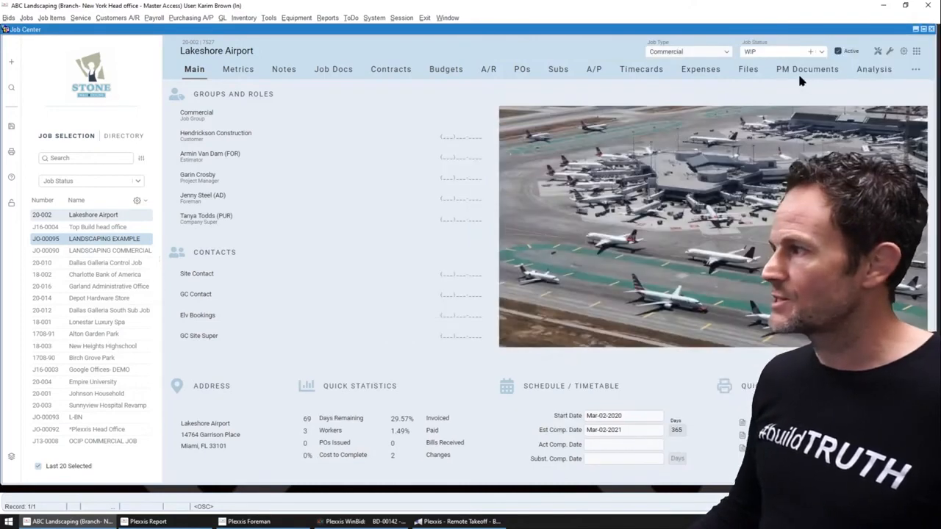
Show the Analysis breakdown and switch to job J16-0004 Top Build head office.
click(873, 69)
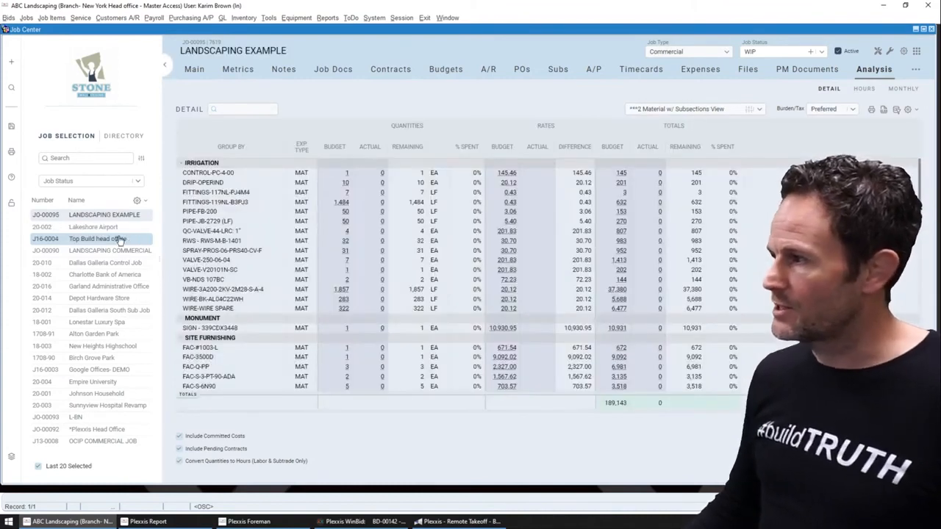
click(93, 227)
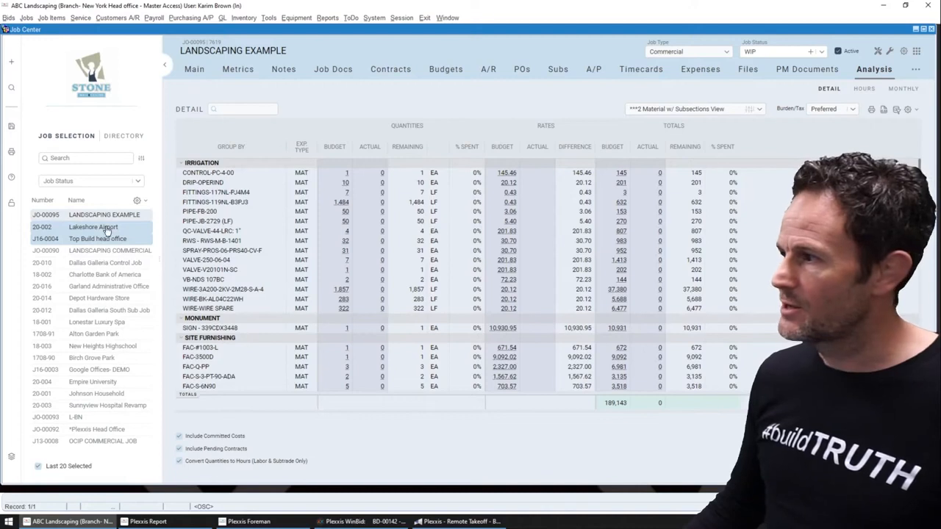
click(93, 215)
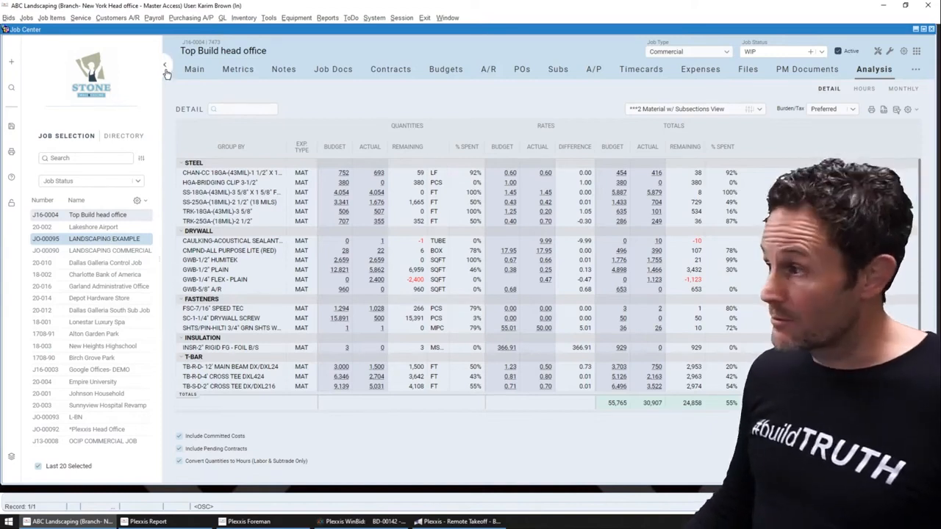
Collapse the Job Selection panel and review the job's contracts, then its subcontracts including Joe's Drywall.
click(166, 73)
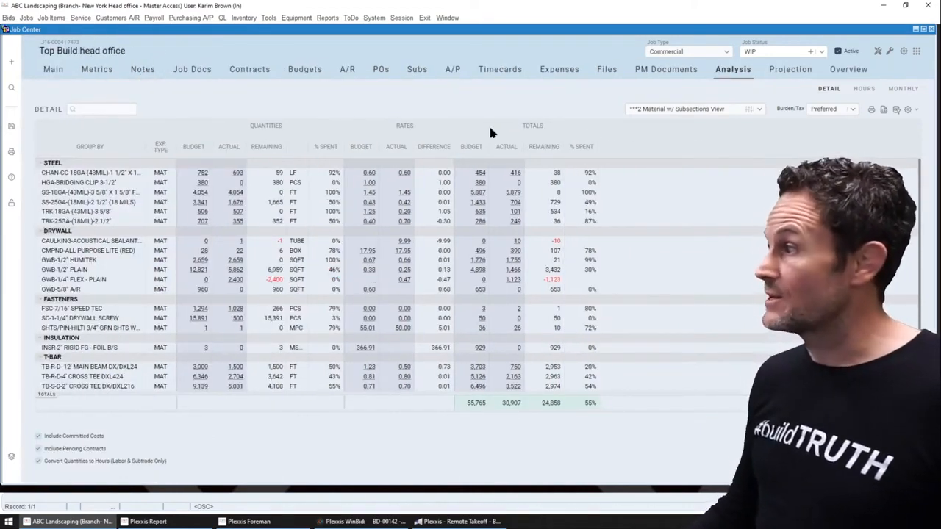
mouse_move(318, 63)
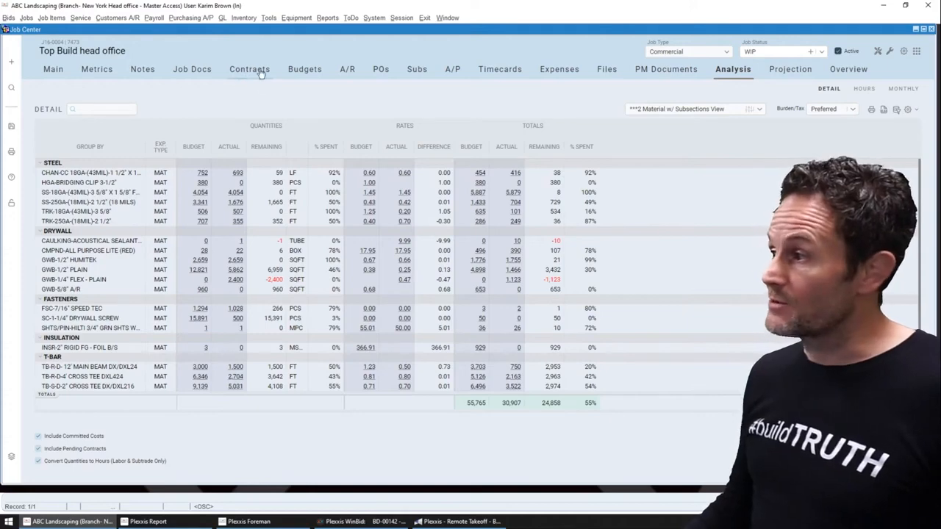
click(249, 69)
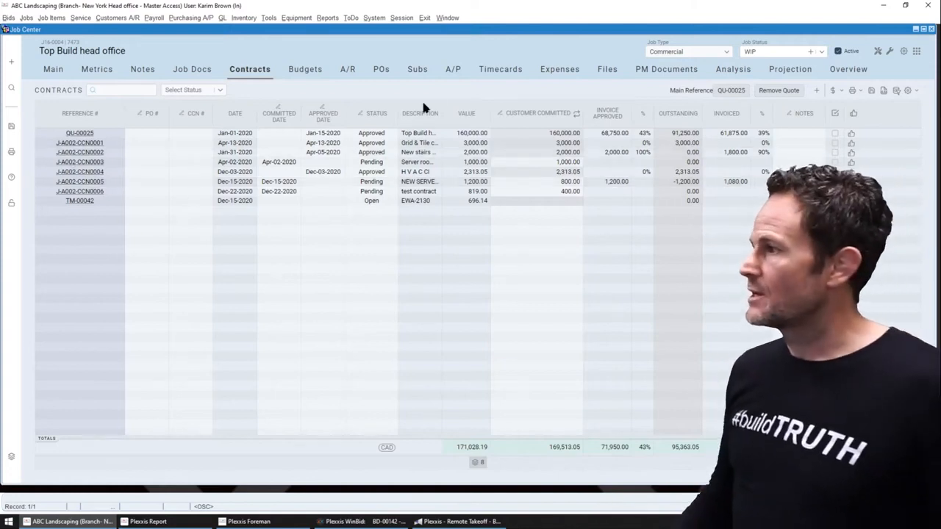
click(416, 69)
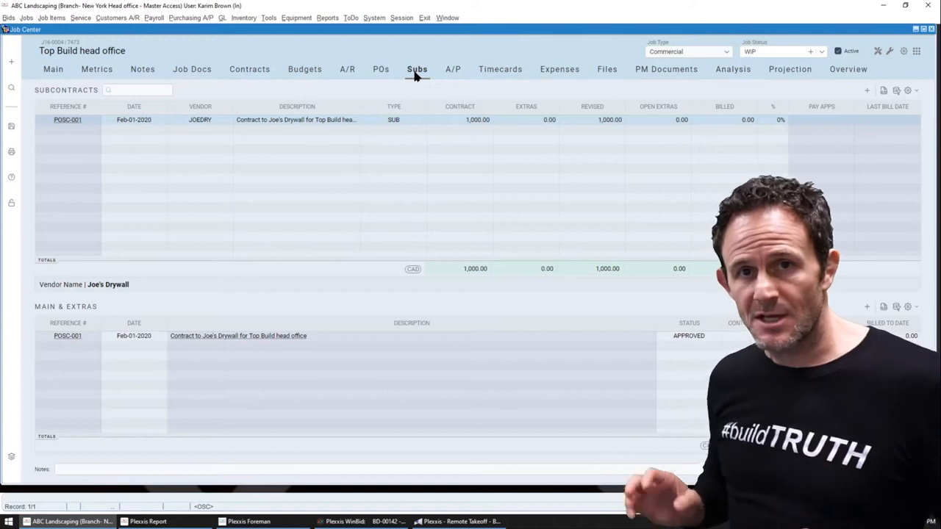
mouse_move(379, 85)
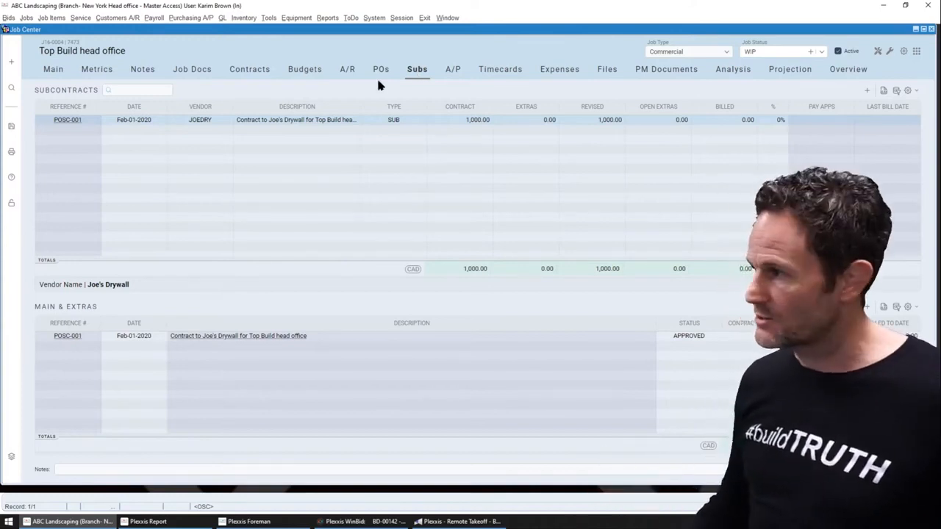
Start a new contract for Top Build head office with Change Order offered as its type.
click(249, 69)
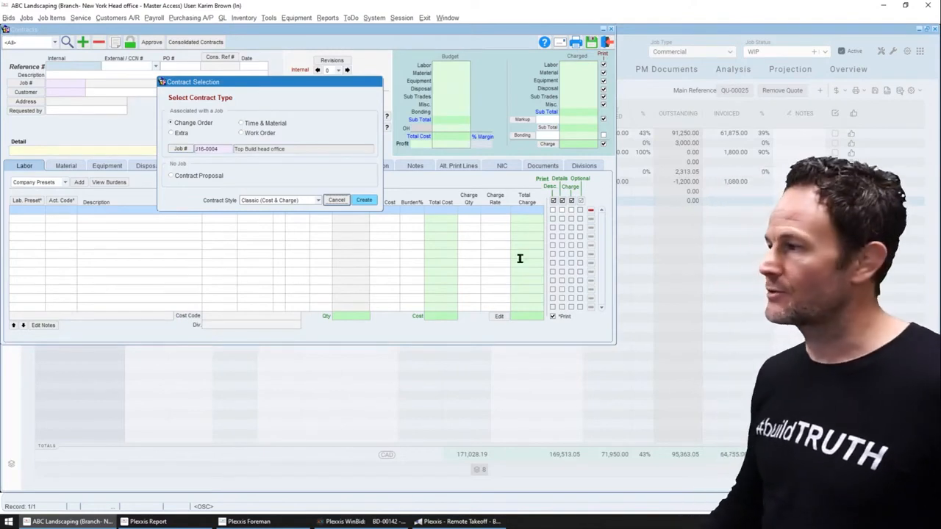
mouse_move(400, 338)
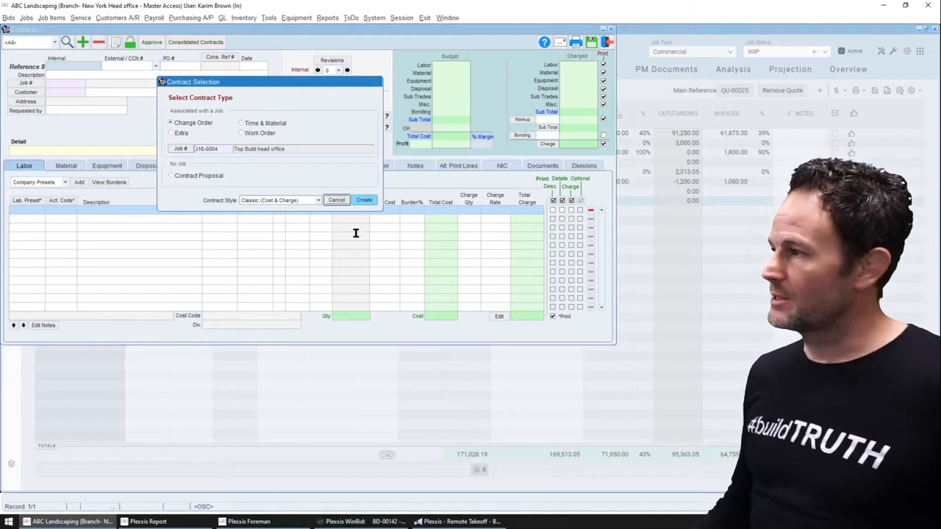
mouse_move(421, 236)
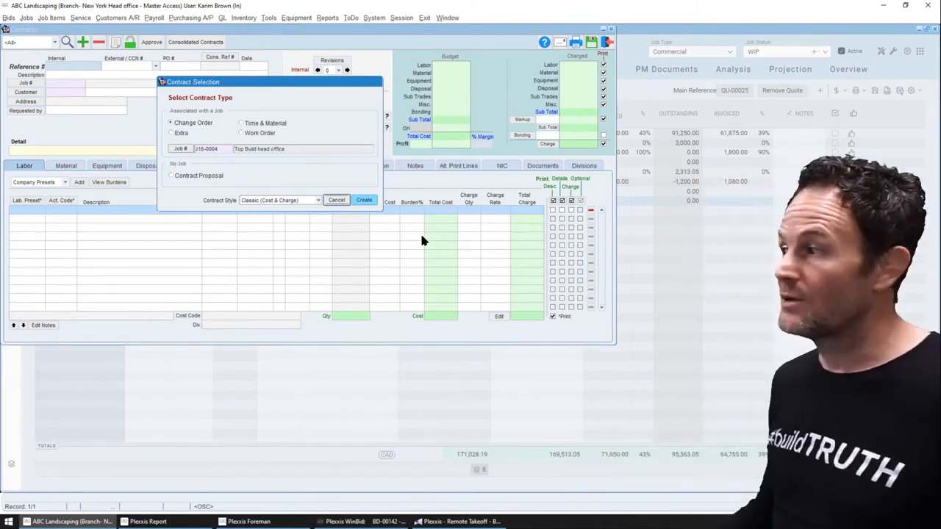
mouse_move(314, 111)
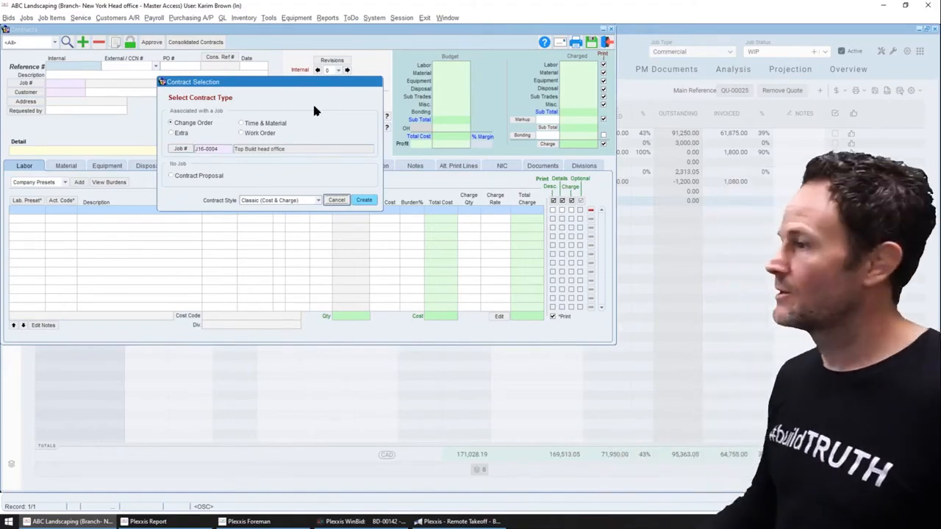
Cancel the new contract, enable View Consolidated, list the status filters and return to Main for the Job Contracts Log.
click(336, 200)
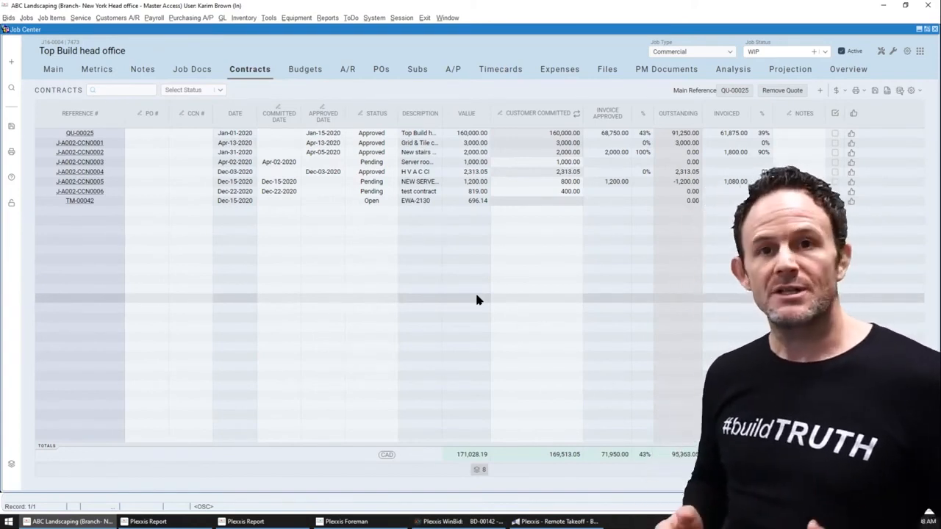
mouse_move(577, 309)
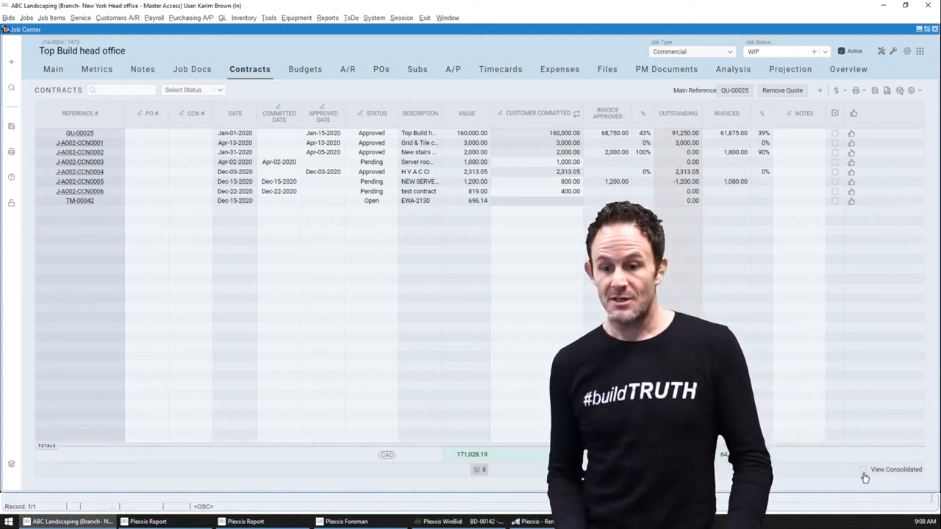
click(863, 470)
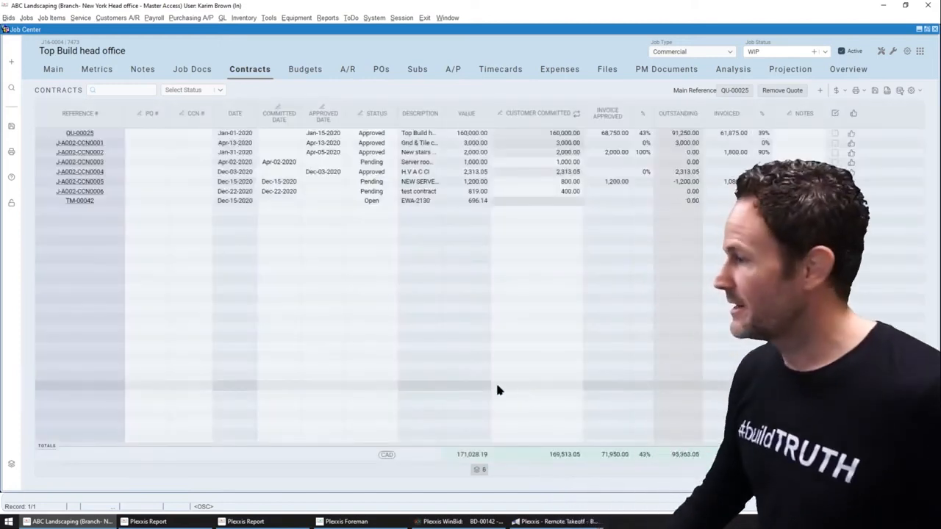
click(192, 89)
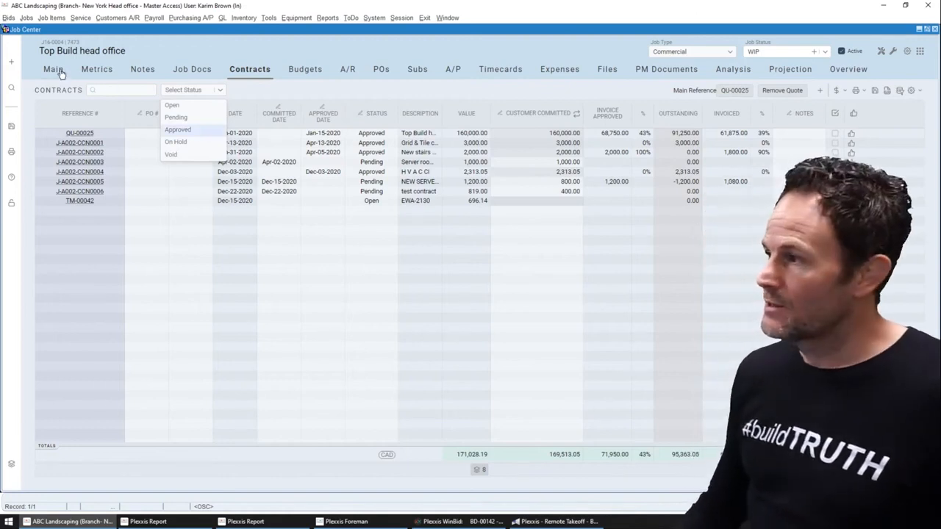
click(53, 69)
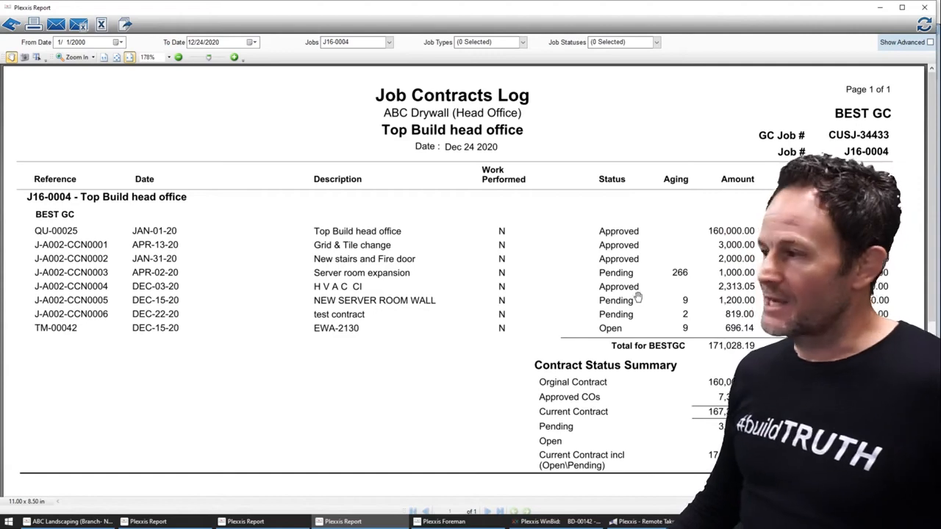
click(902, 42)
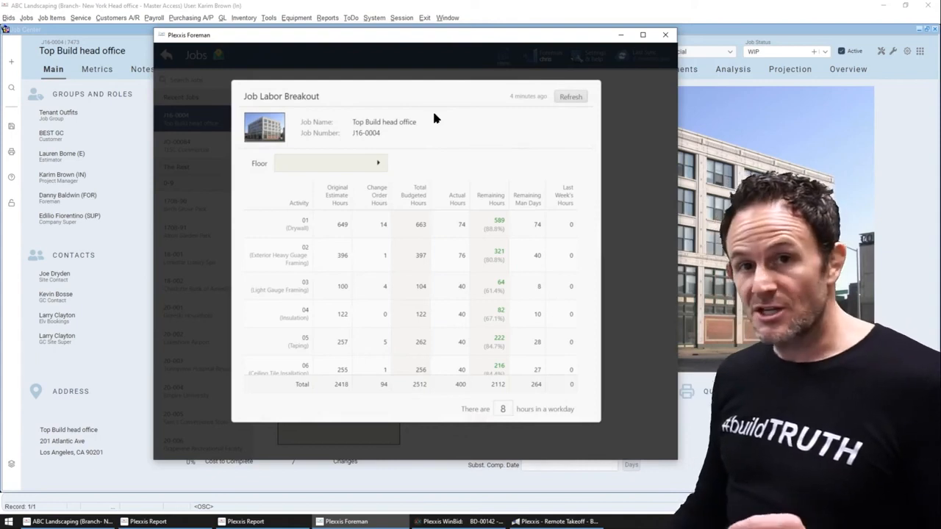
mouse_move(480, 229)
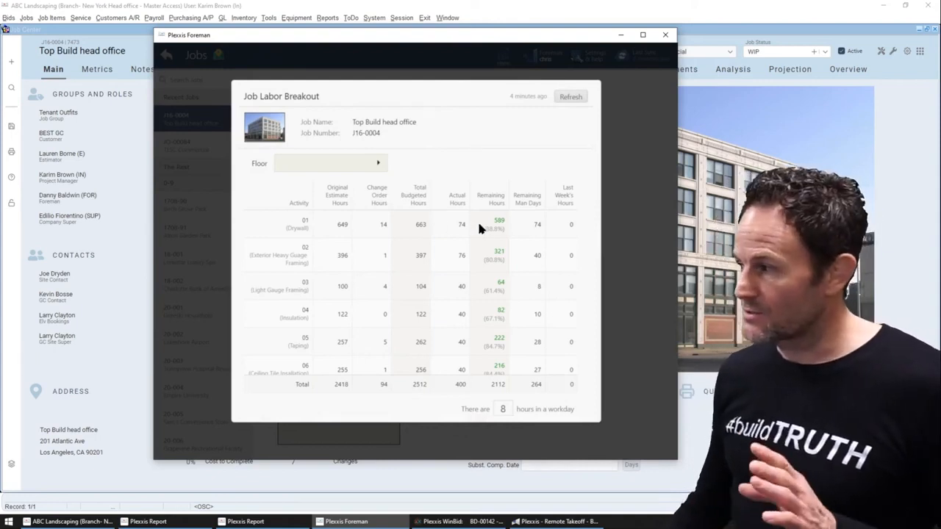
mouse_move(474, 223)
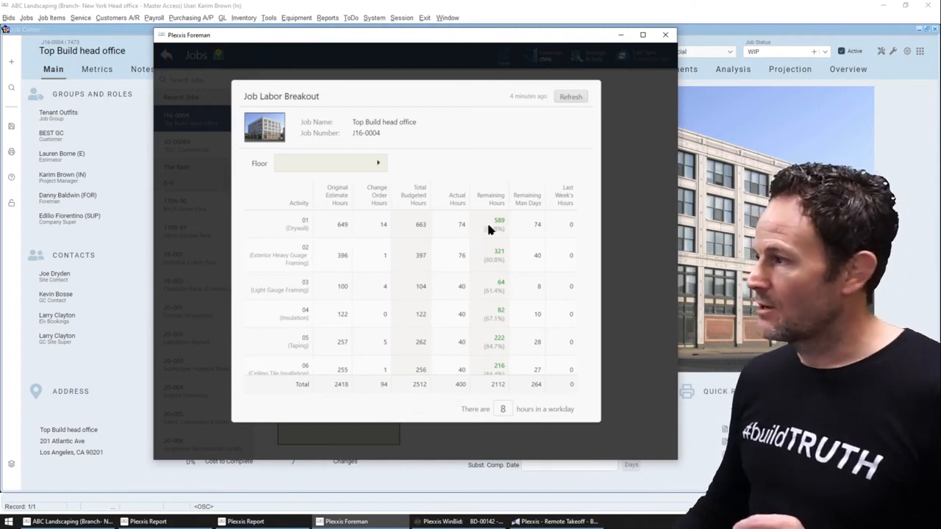
mouse_move(529, 244)
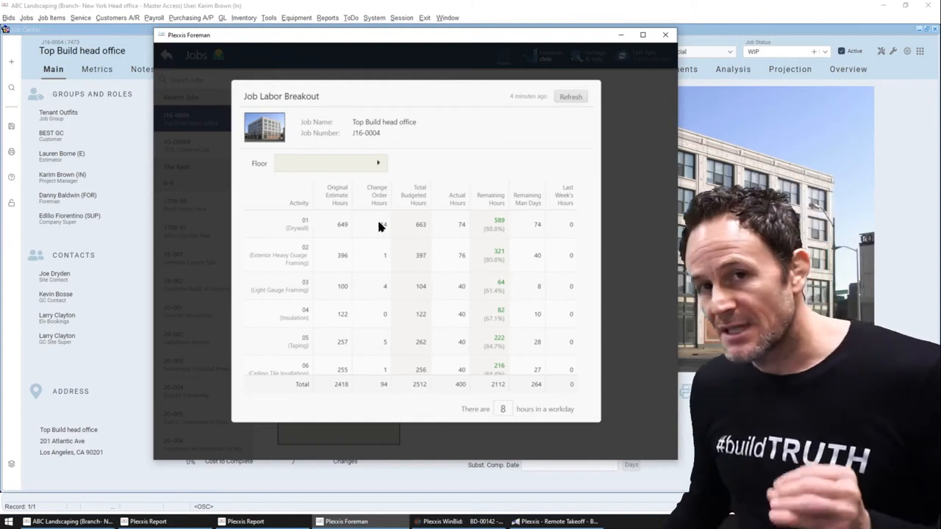
mouse_move(369, 195)
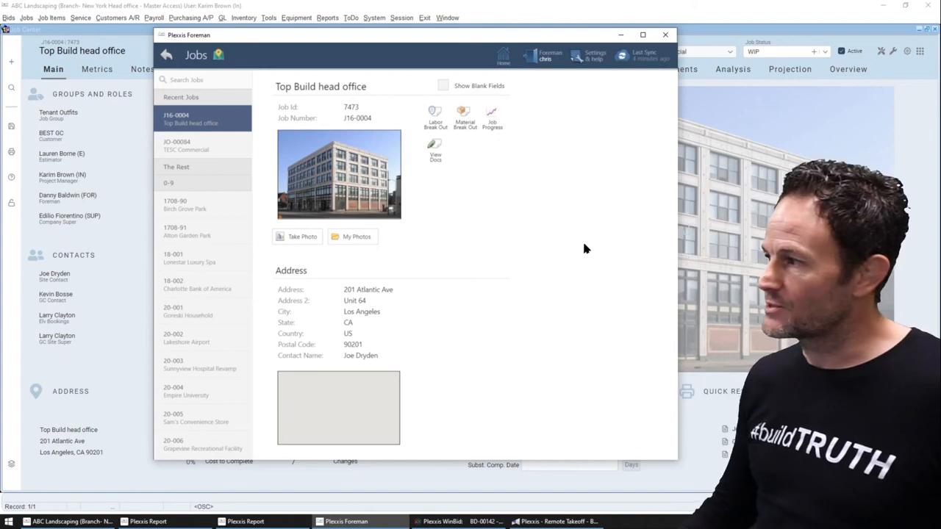
mouse_move(579, 245)
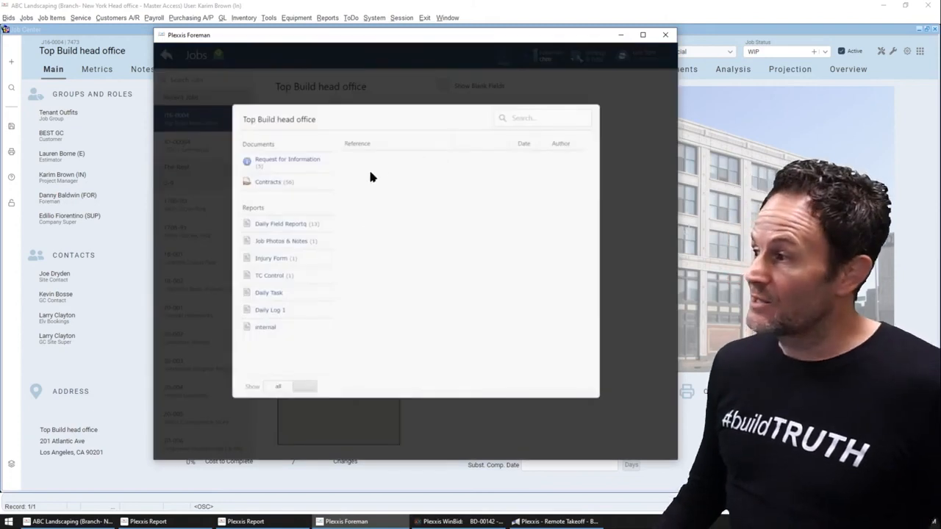
Leave the job's documents and return to the Foreman home screen.
click(268, 181)
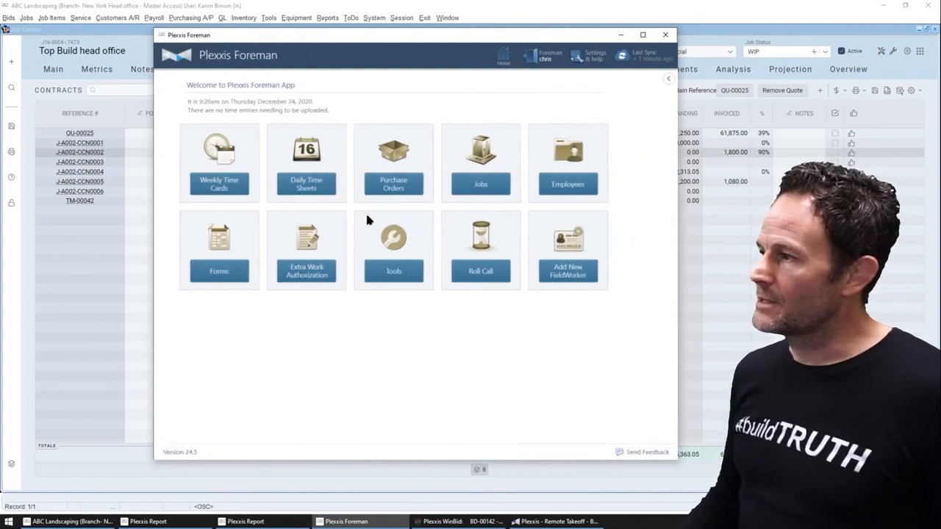
mouse_move(276, 240)
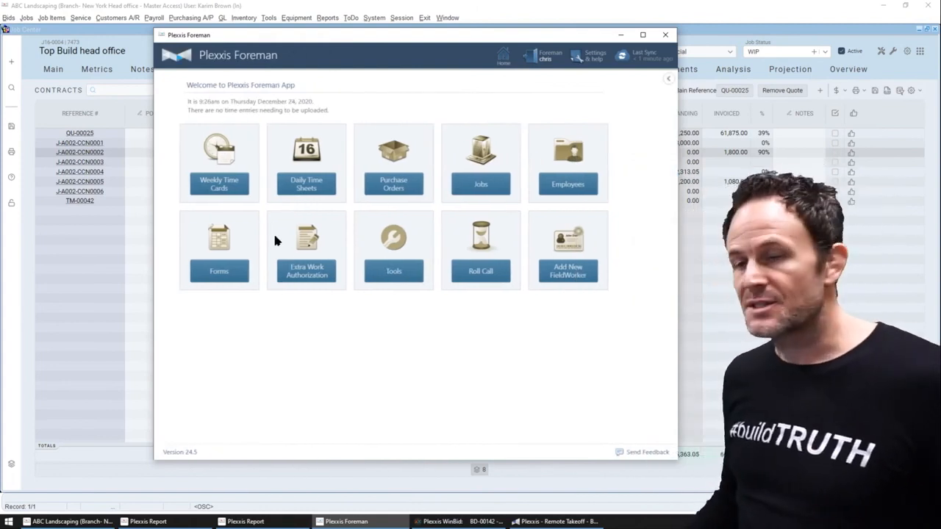
Review the Extra Work Authorizations, then show the Extras on Progress Billing No. 3.
click(306, 250)
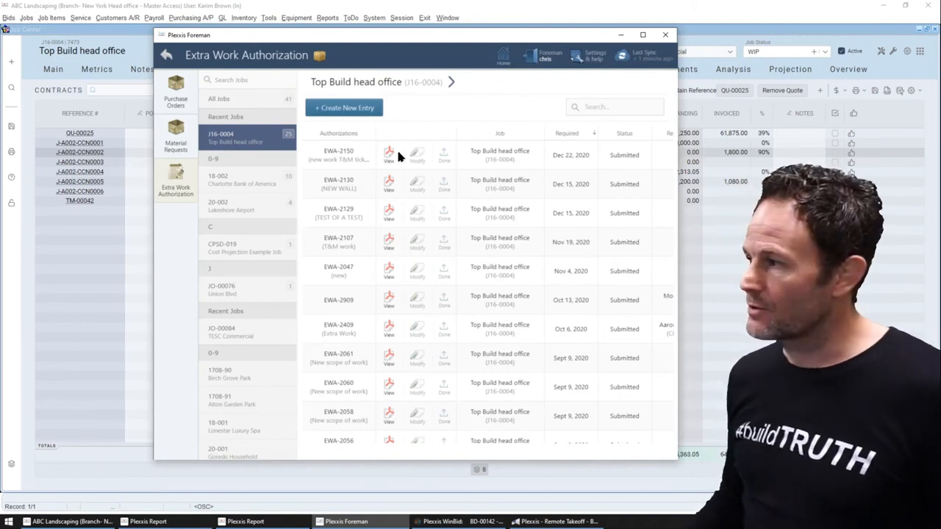
mouse_move(390, 154)
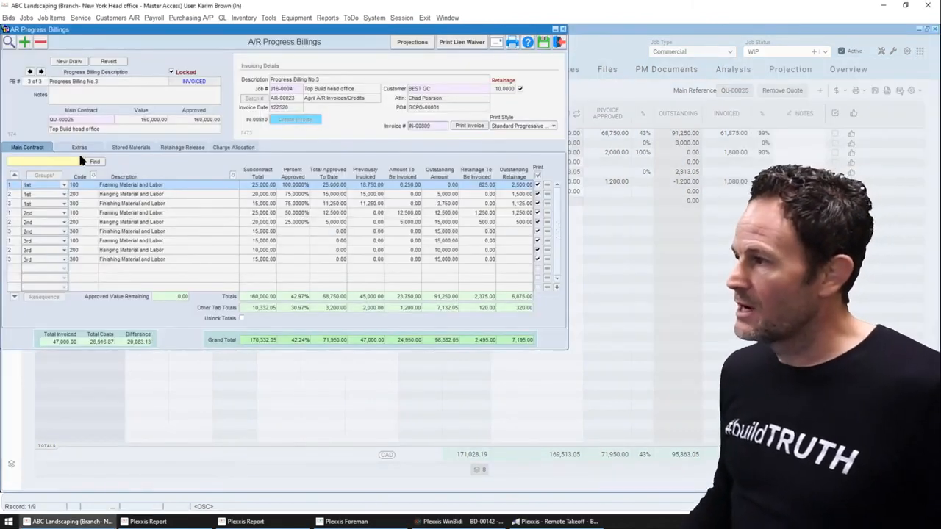
click(80, 147)
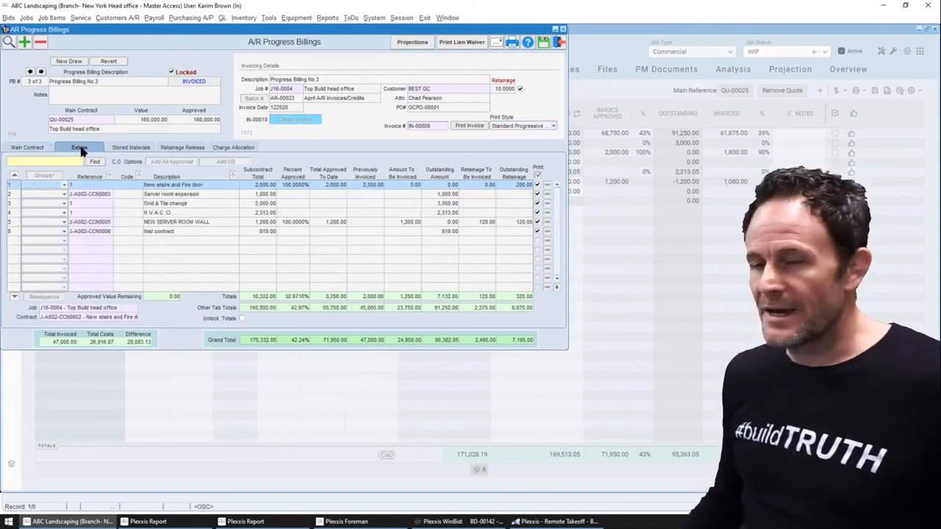